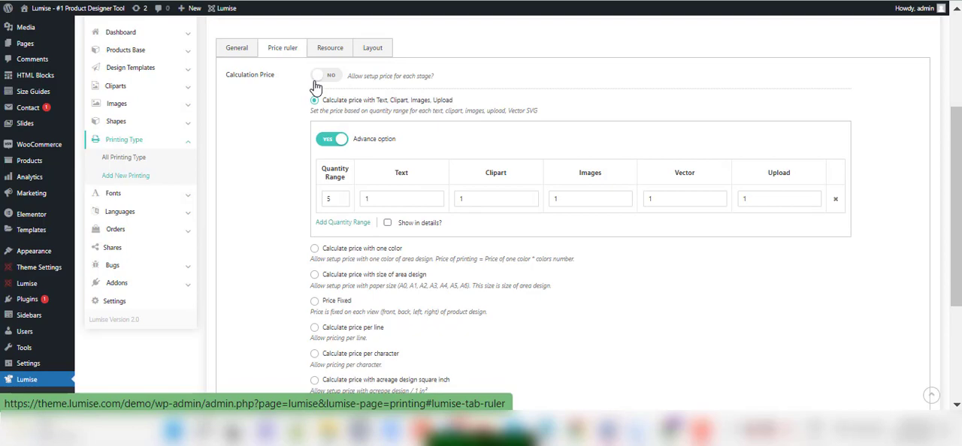
# - Enable per-stage pricing, add and remove Stage 2, and dismiss the last-stage delete error
pyautogui.click(326, 75)
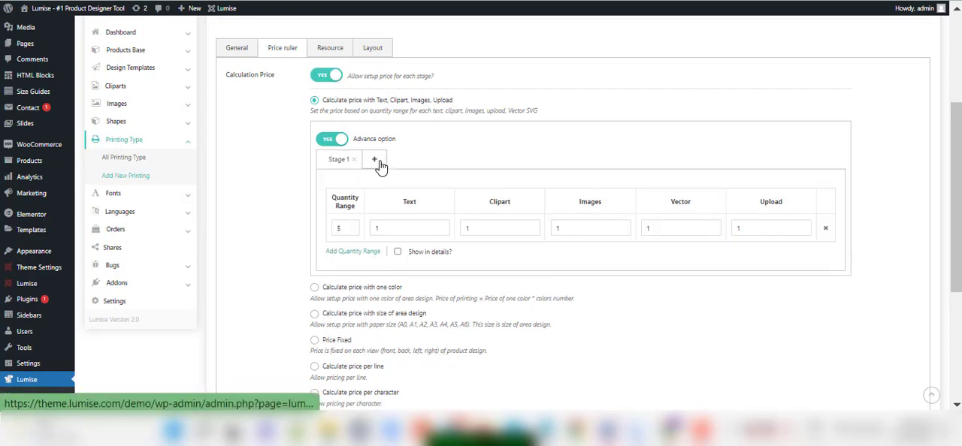
pyautogui.click(375, 158)
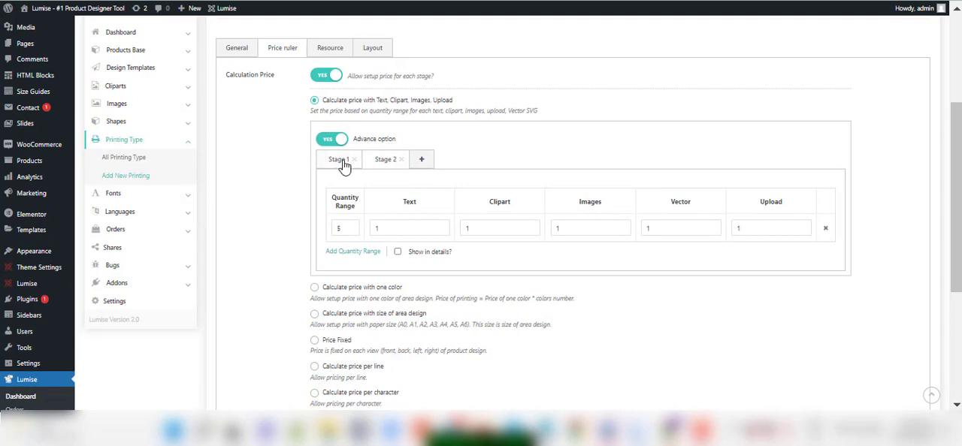
pyautogui.click(402, 159)
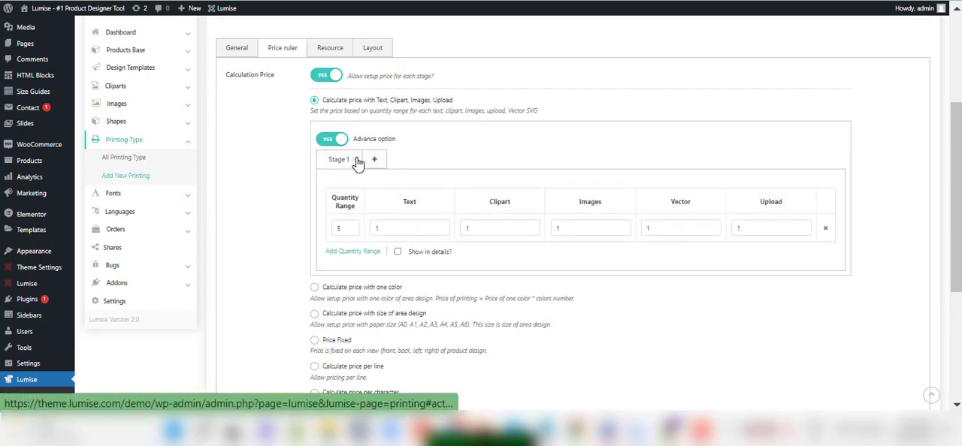
pyautogui.click(354, 159)
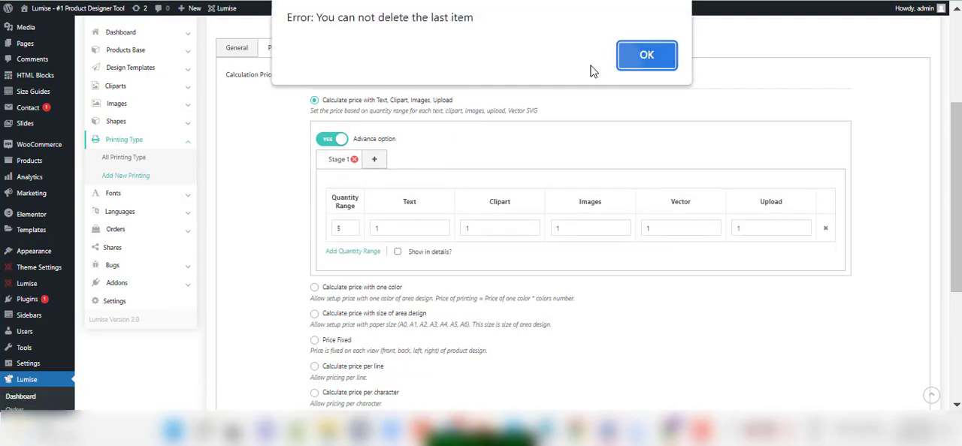
pyautogui.click(646, 54)
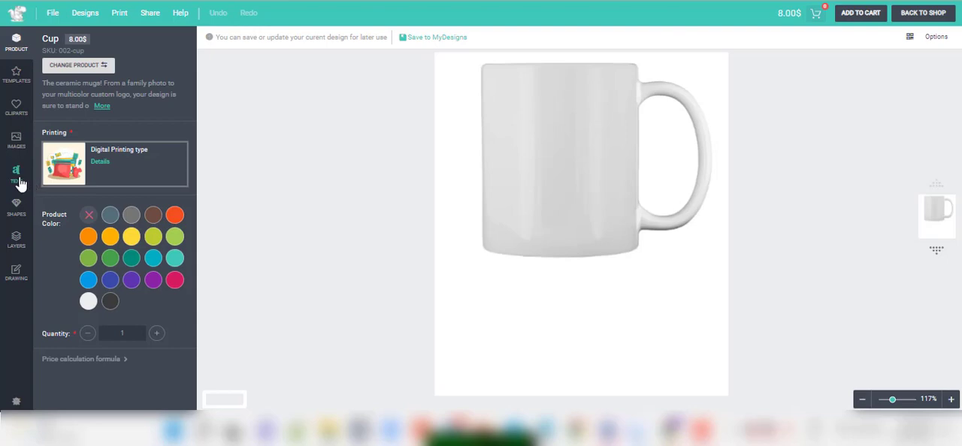
# - Open the text options in the Cup designer's left sidebar
pyautogui.click(16, 173)
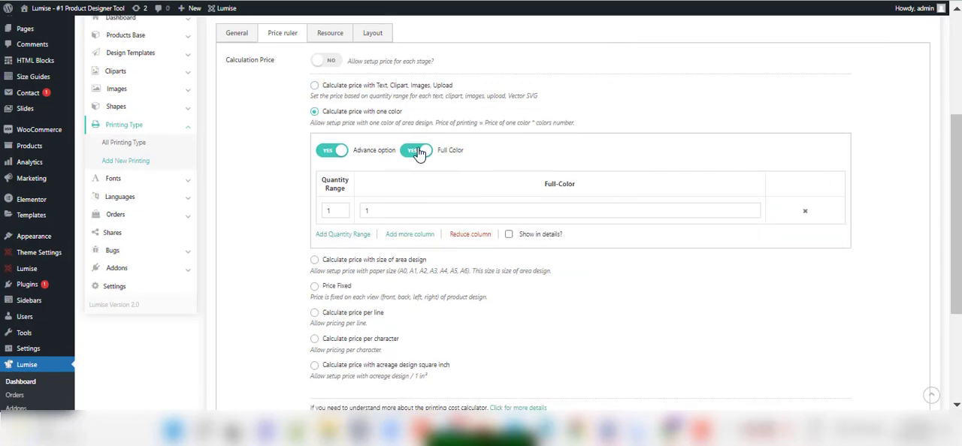
# - Switch Full Color to NO and add a second quantity range of 6
pyautogui.click(416, 150)
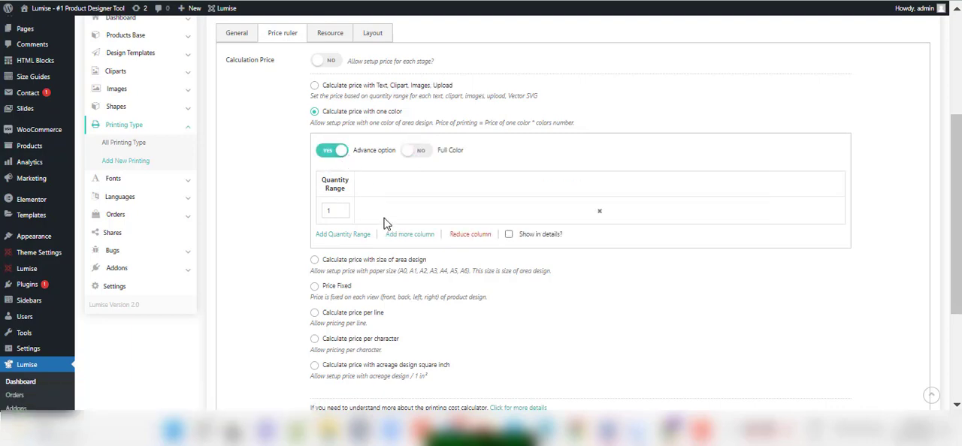
pyautogui.click(343, 234)
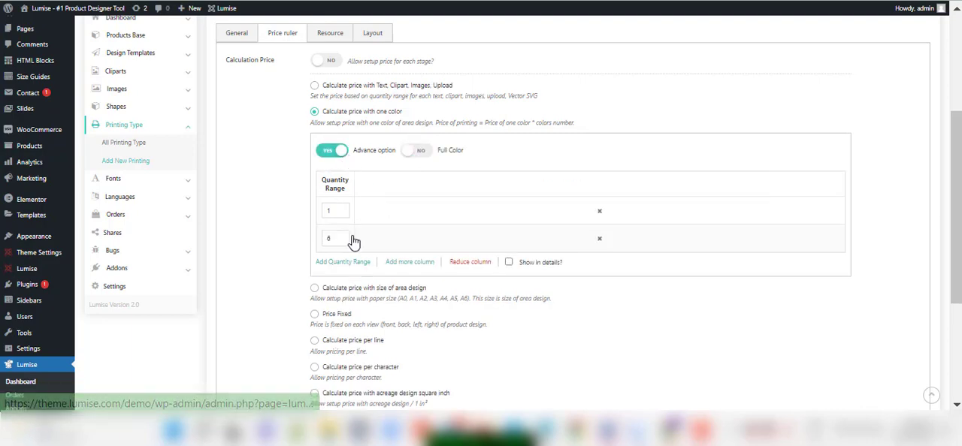
pyautogui.click(415, 150)
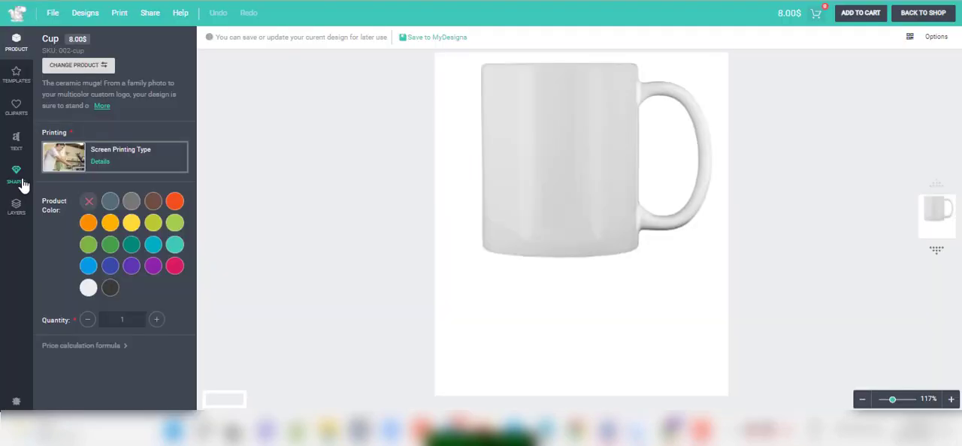
# - Add an arrow shape to the mug and view the price calculation formula
pyautogui.click(16, 175)
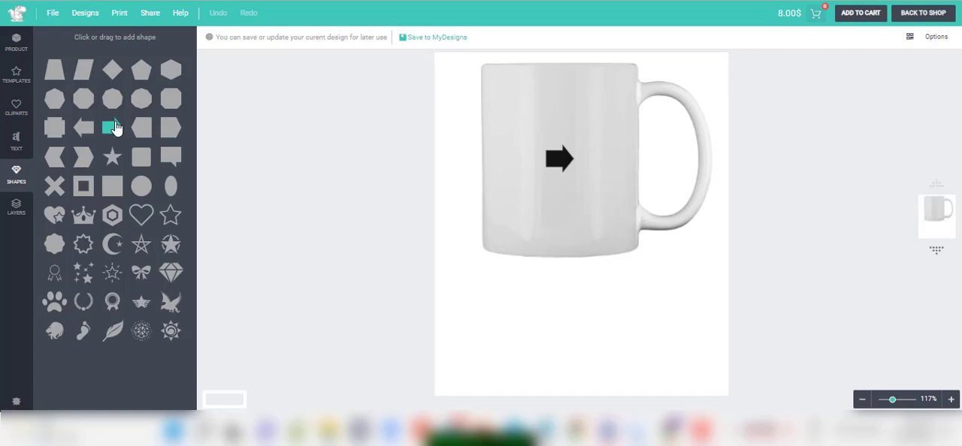
pyautogui.click(112, 127)
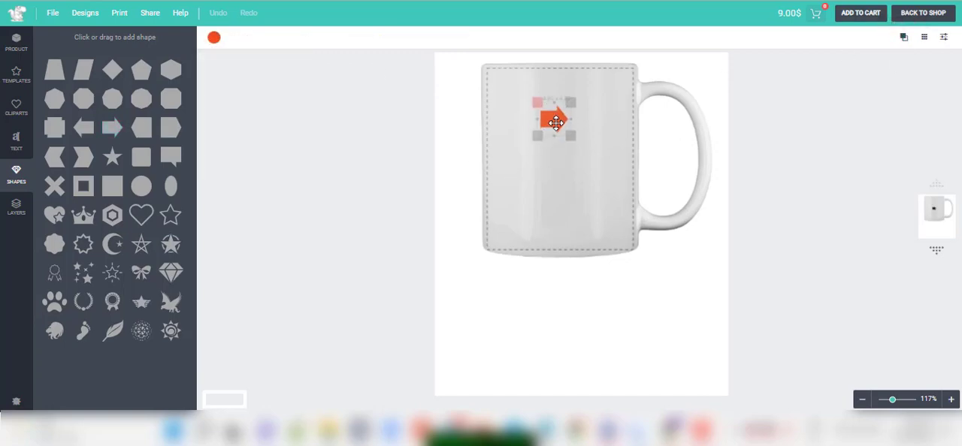
pyautogui.click(15, 39)
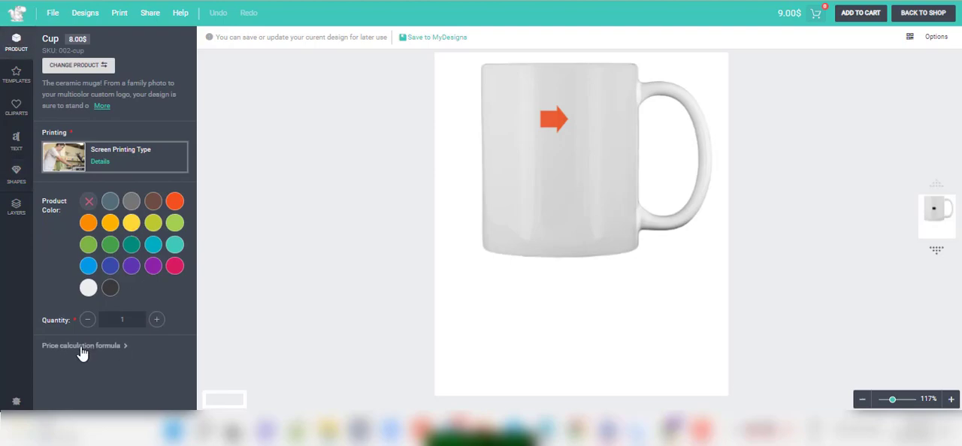
pyautogui.click(81, 346)
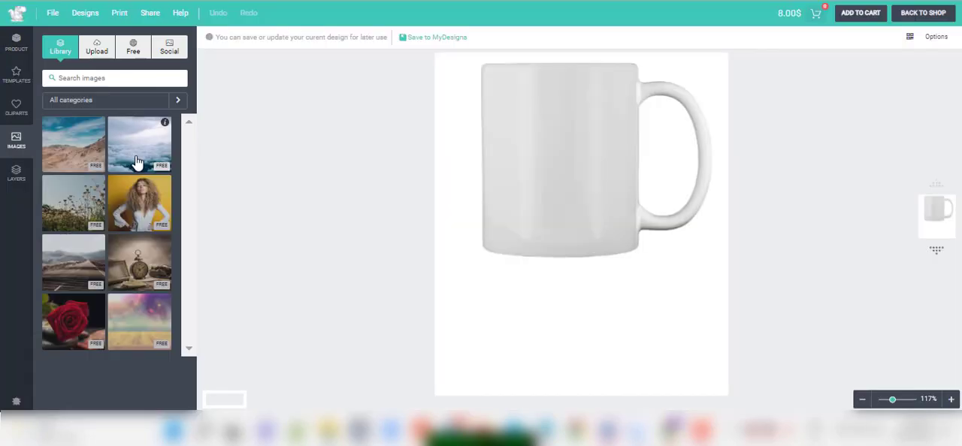
# - Add the cloud landscape photo to the mug, then open and close the Print dialog
pyautogui.click(139, 144)
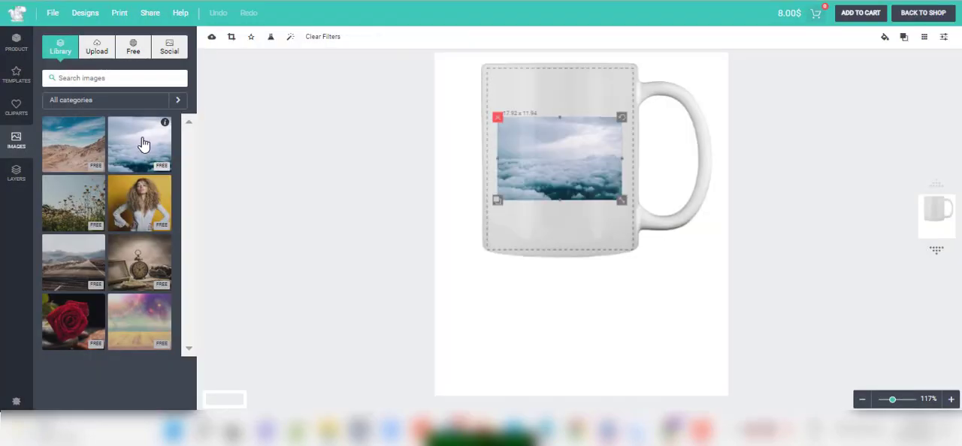
pyautogui.click(118, 12)
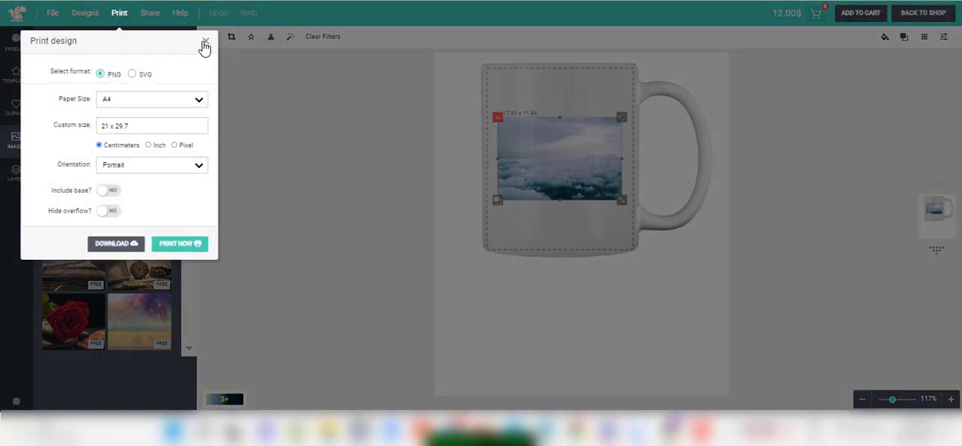
pyautogui.click(201, 43)
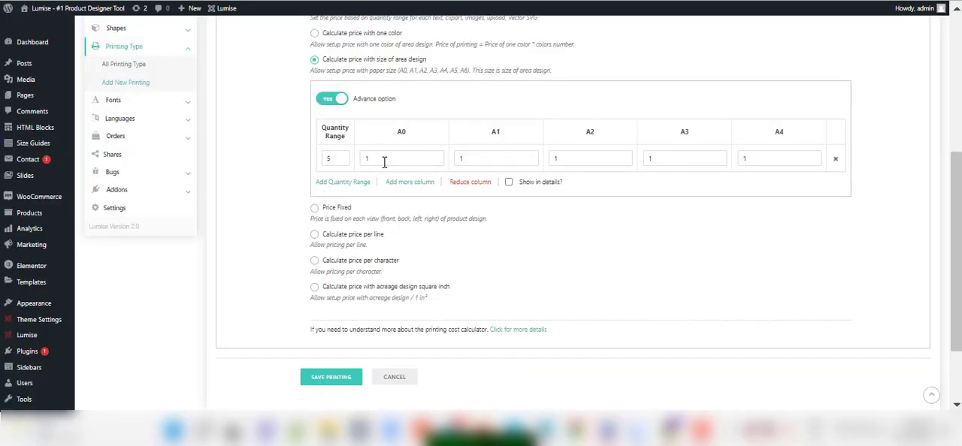
# - Switch to per-line pricing with Advance option YES, giving 1-Line to 3-Line columns
pyautogui.click(314, 207)
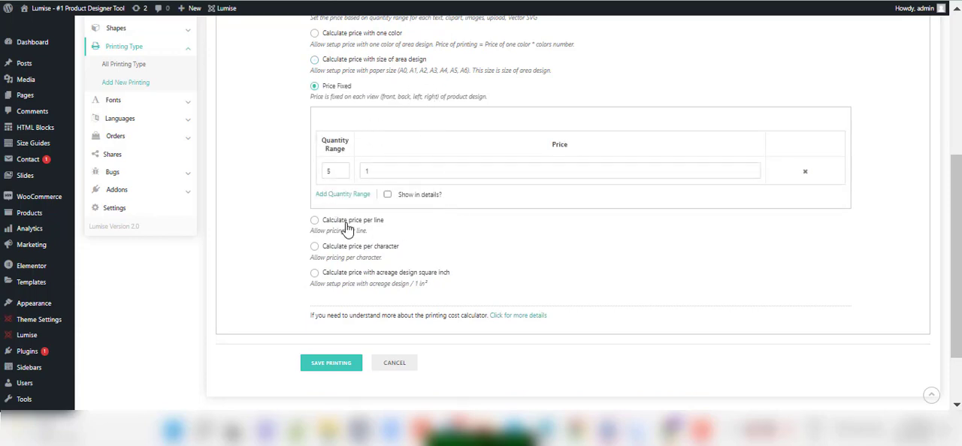
pyautogui.click(314, 219)
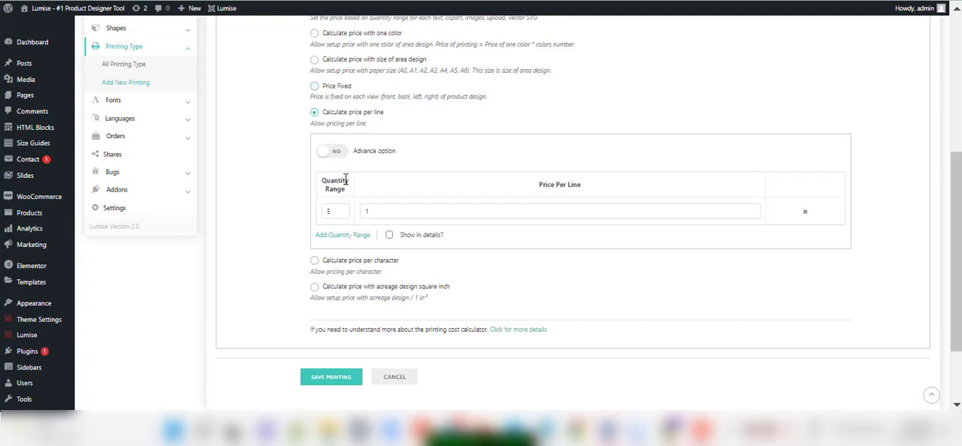
pyautogui.click(327, 151)
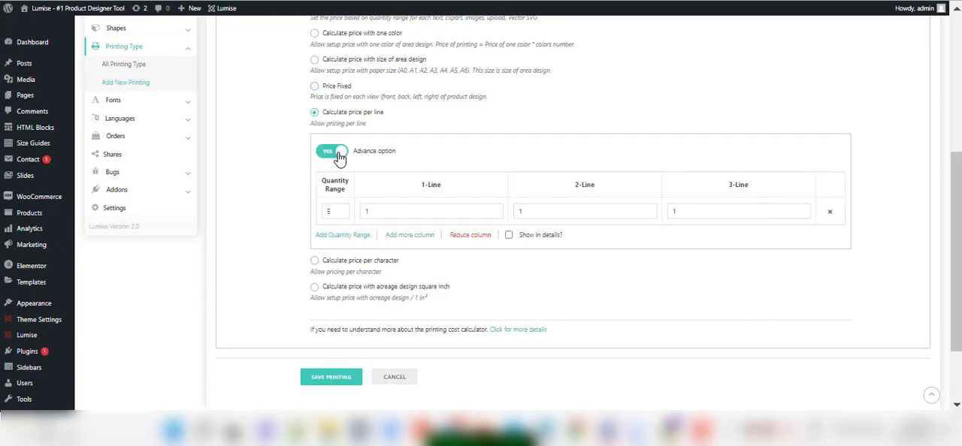
pyautogui.moveTo(460, 156)
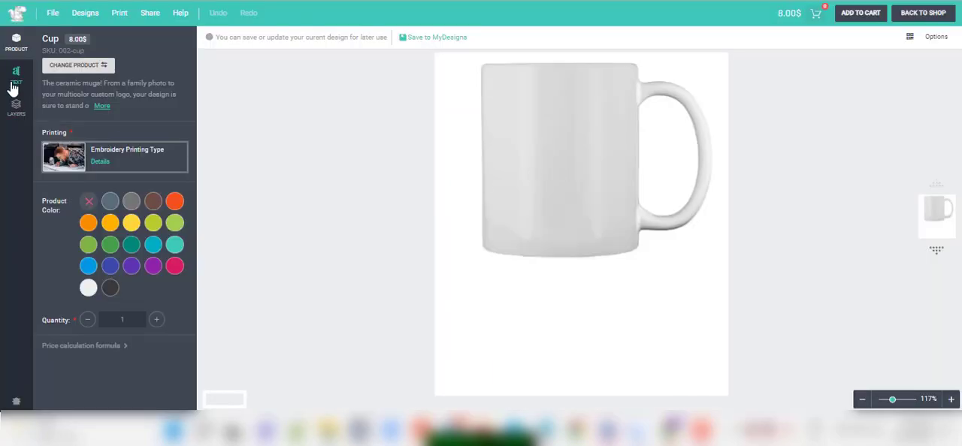
# - Add Quicksand text with a second line to the mug and view the Embroidery price table
pyautogui.click(13, 76)
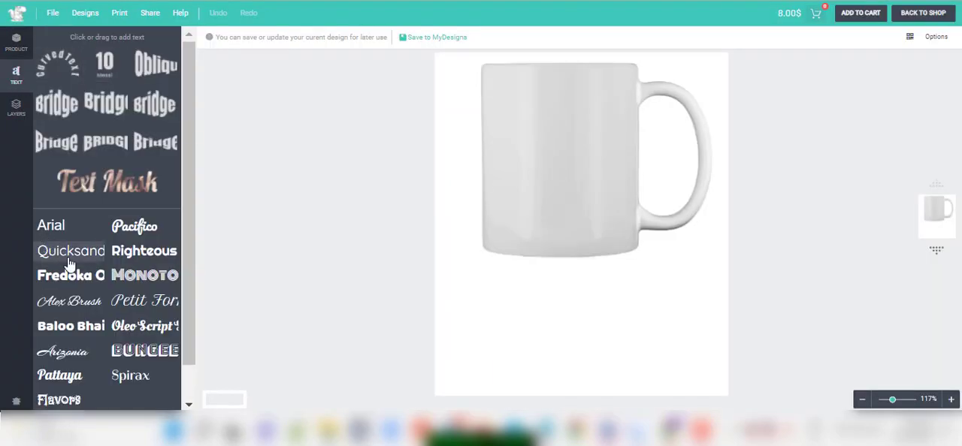
pyautogui.click(70, 251)
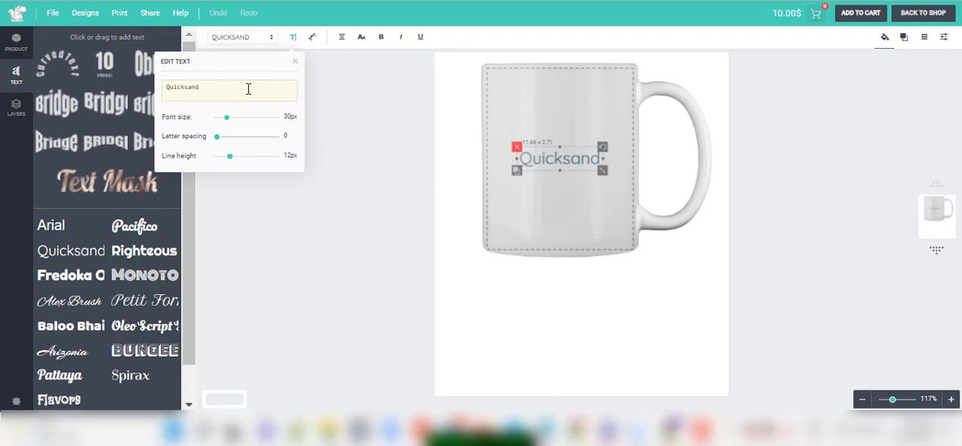
pyautogui.write('<usie')
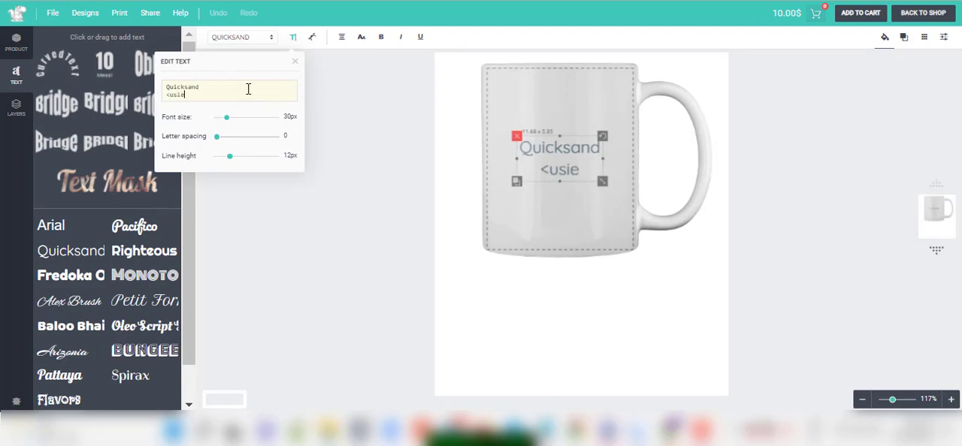
pyautogui.click(306, 209)
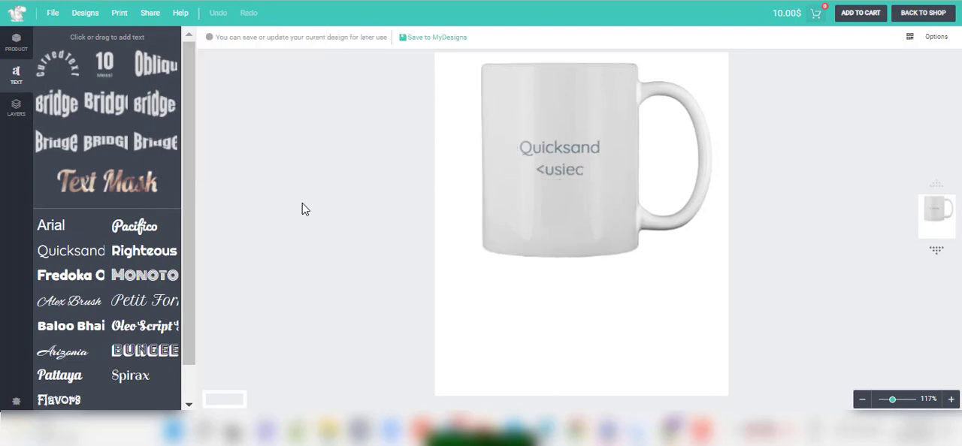
pyautogui.click(10, 41)
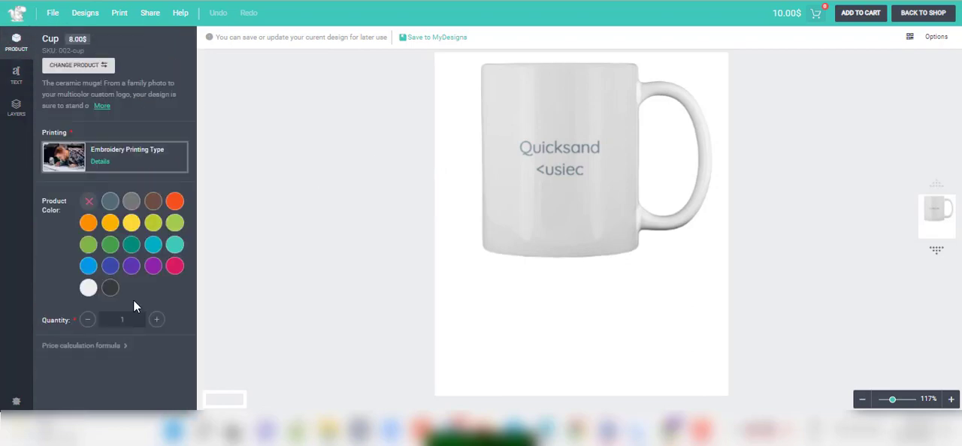
pyautogui.click(99, 162)
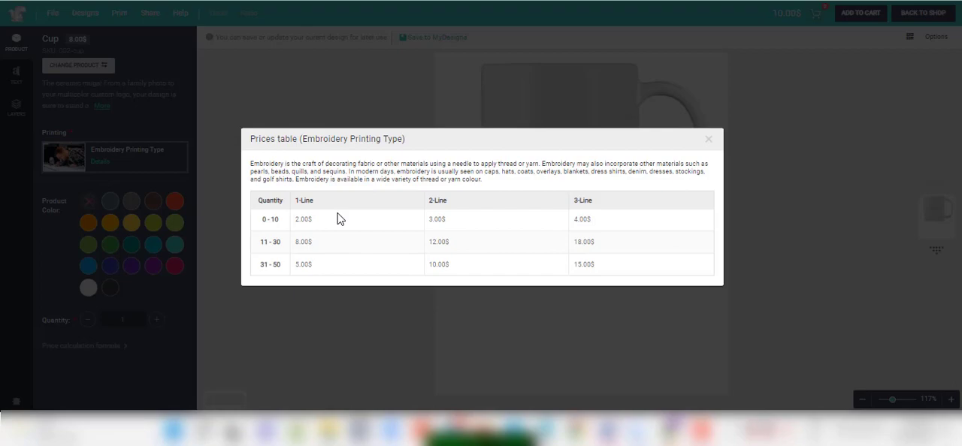
pyautogui.moveTo(729, 128)
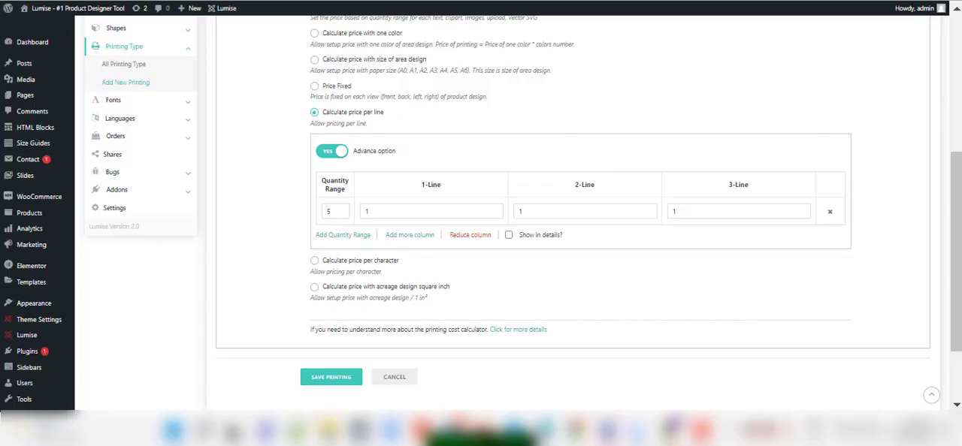
pyautogui.moveTo(347, 265)
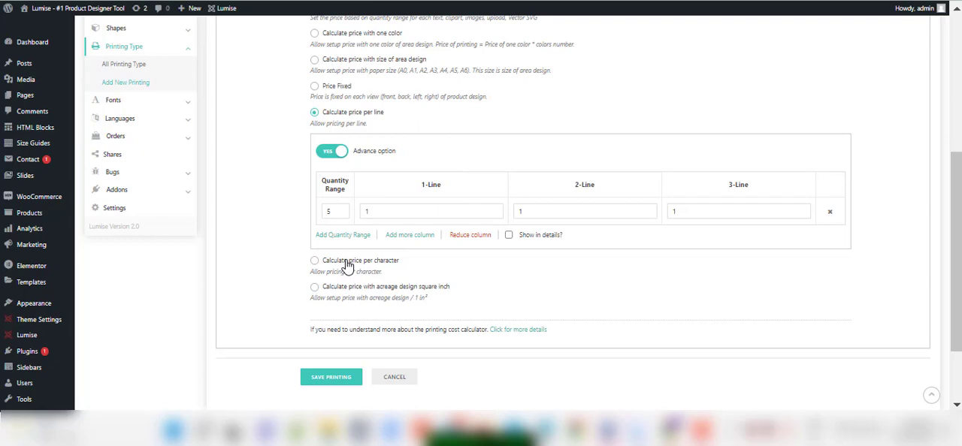
# - Change the price ruler from per-character to acreage design square inch pricing
pyautogui.click(314, 261)
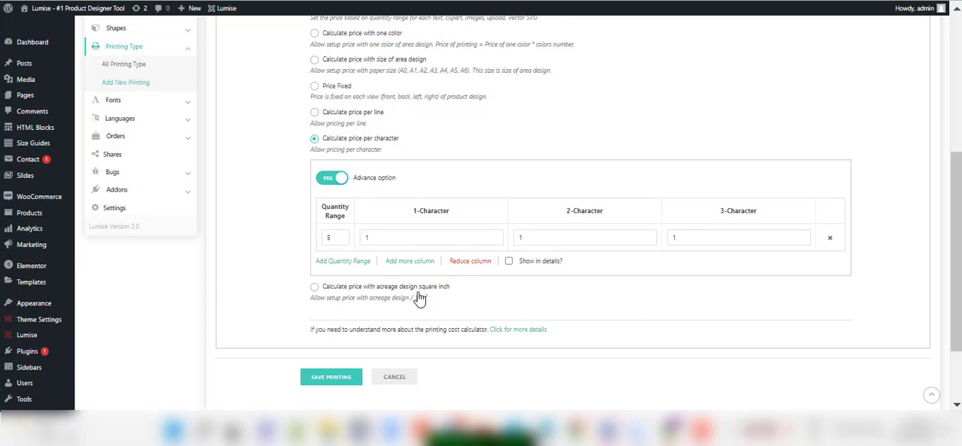
pyautogui.click(314, 286)
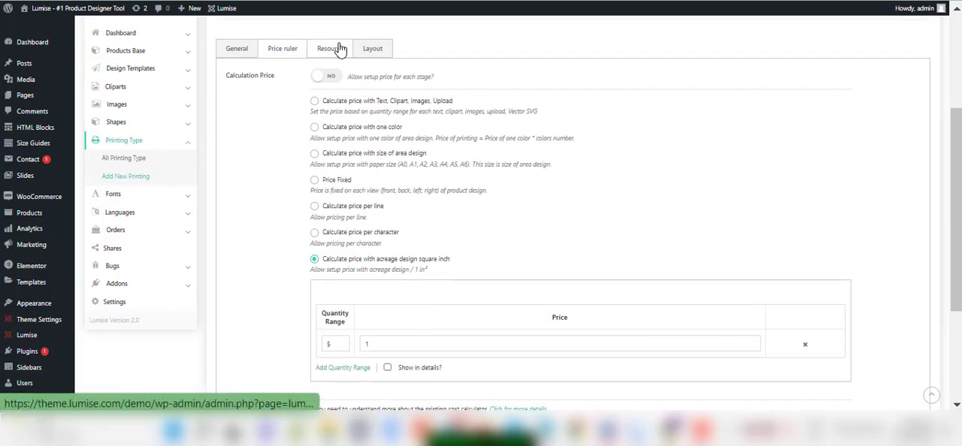
# - In the Resource tab, review the Font settings and tick the Nature clipart category
pyautogui.click(334, 48)
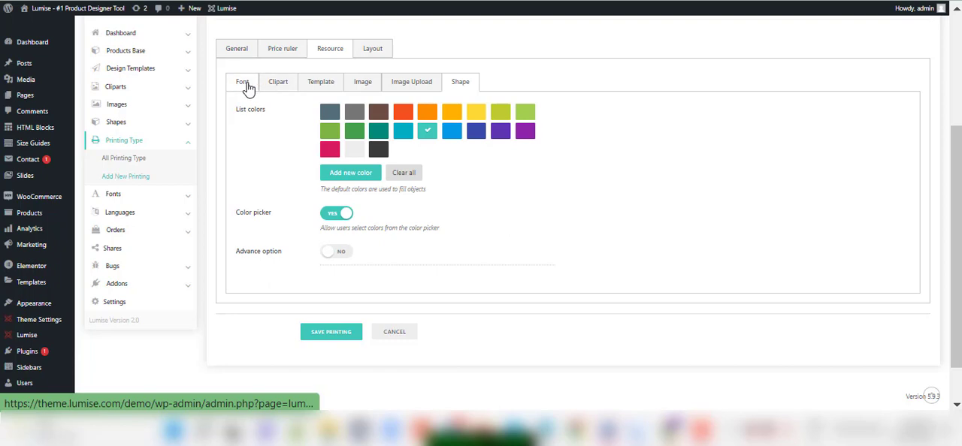
pyautogui.click(241, 82)
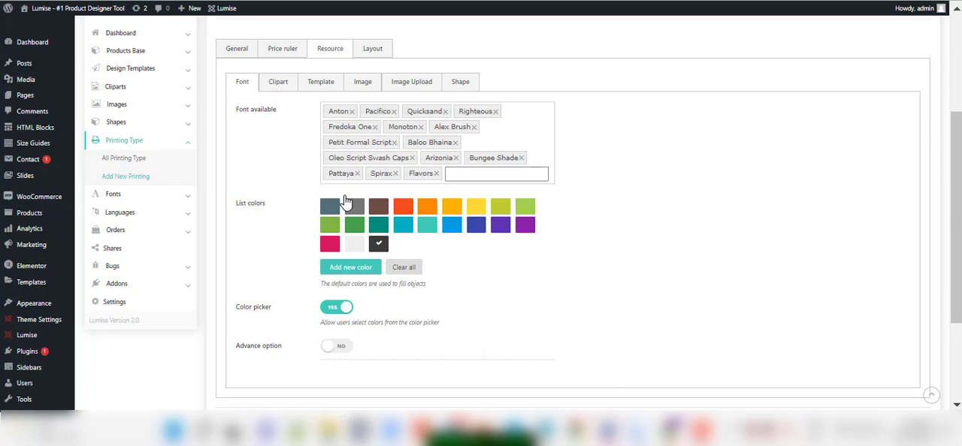
pyautogui.click(279, 82)
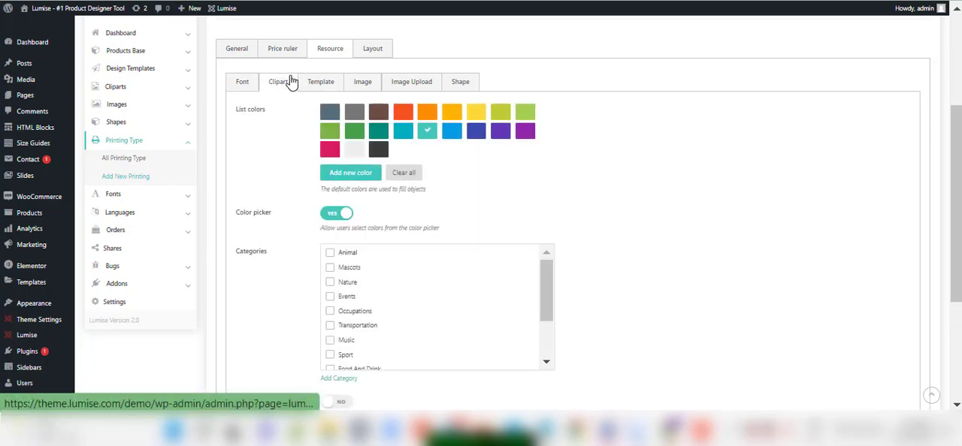
pyautogui.scroll(-3)
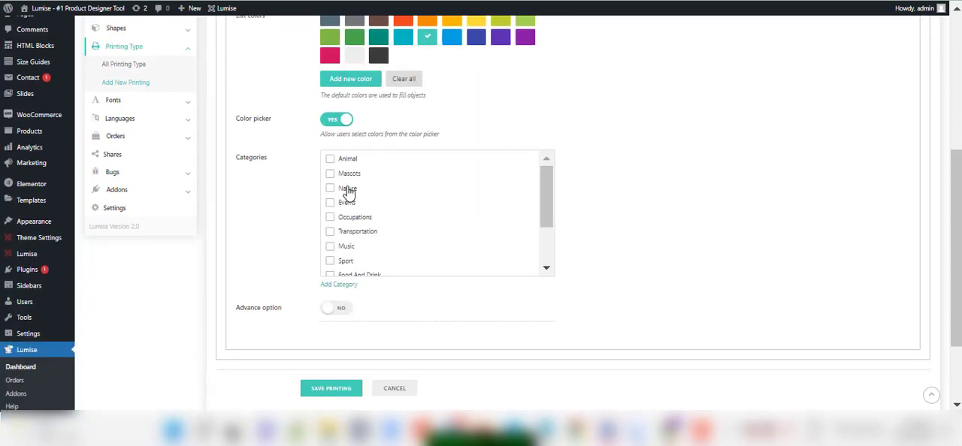
pyautogui.click(330, 188)
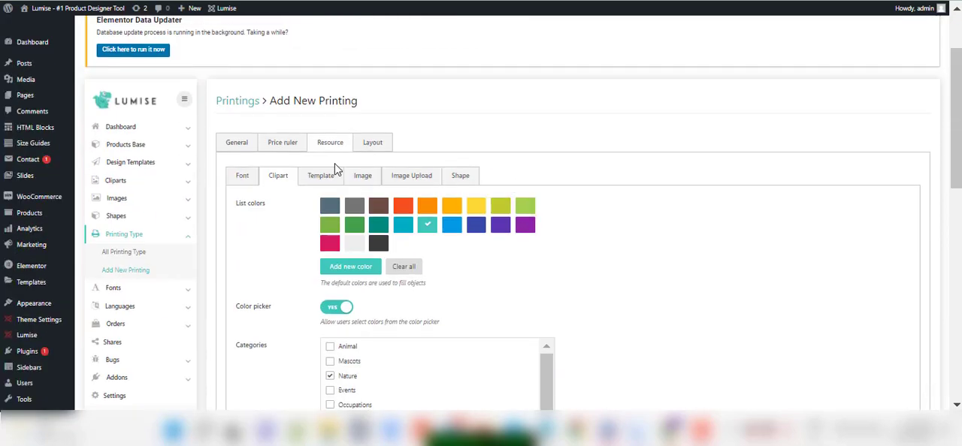
pyautogui.scroll(-3)
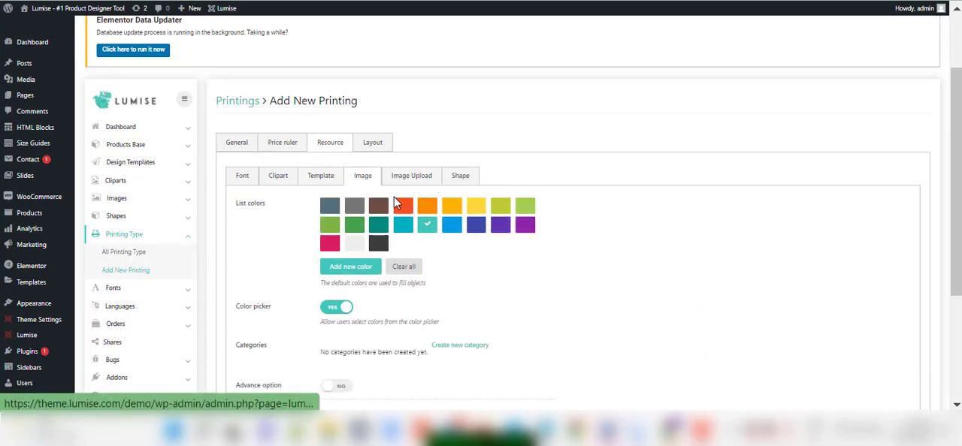
# - Turn on Advance option for Shape resources, enabling Movable, Rotatable and Double
pyautogui.scroll(-3)
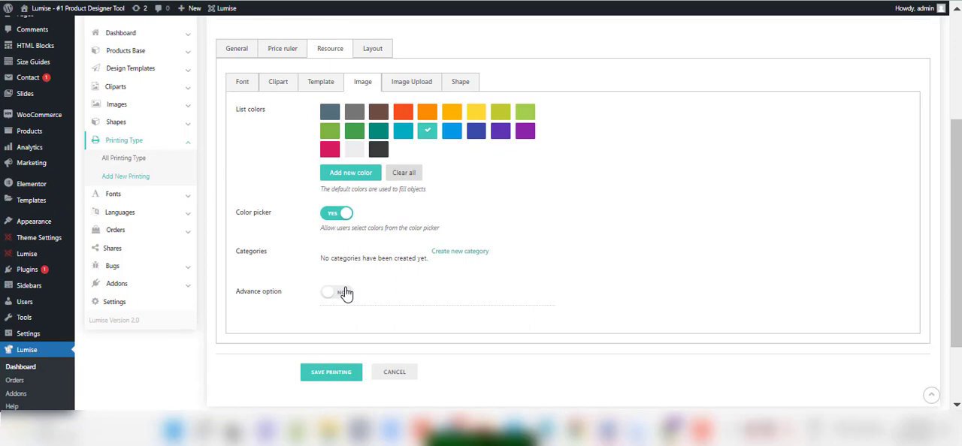
pyautogui.click(334, 292)
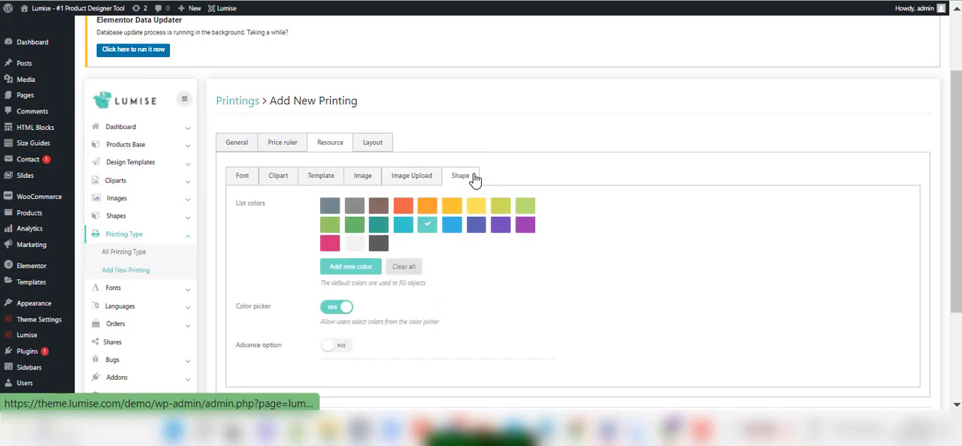
pyautogui.click(336, 251)
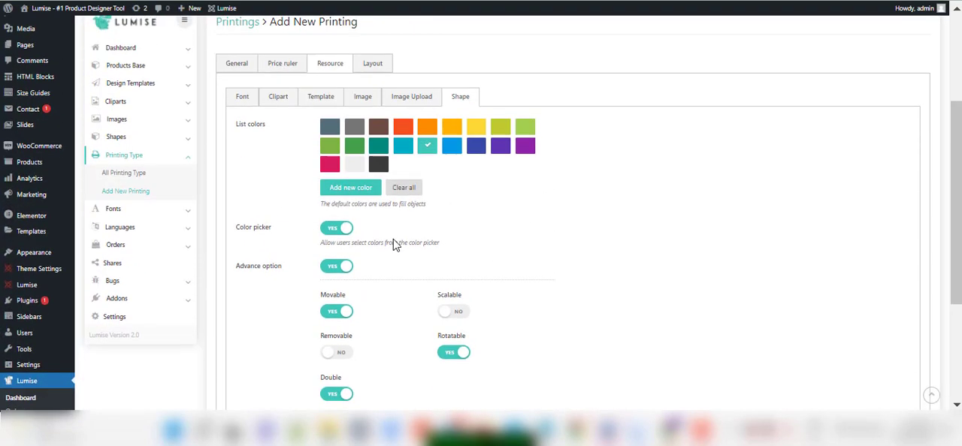
pyautogui.scroll(-3)
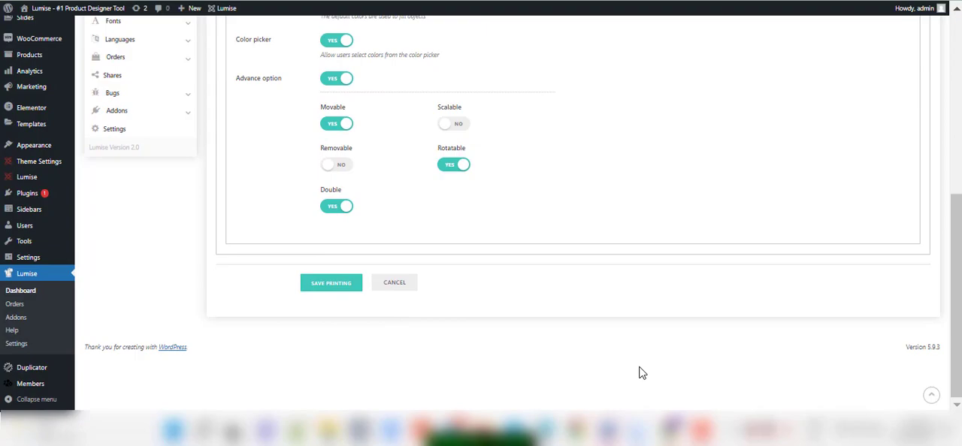